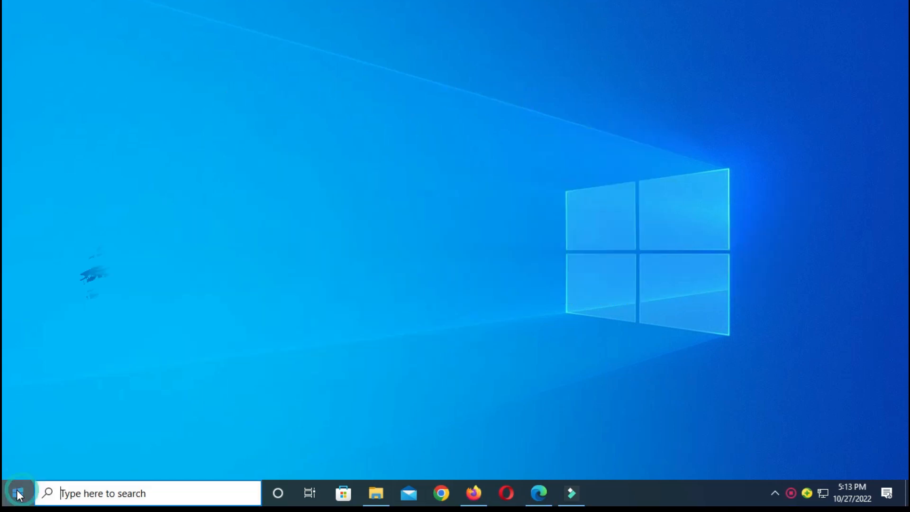
# Step: Try launching CorelDRAW 2020 from the Start menu's CorelDRAW suite folder
pyautogui.click(11, 493)
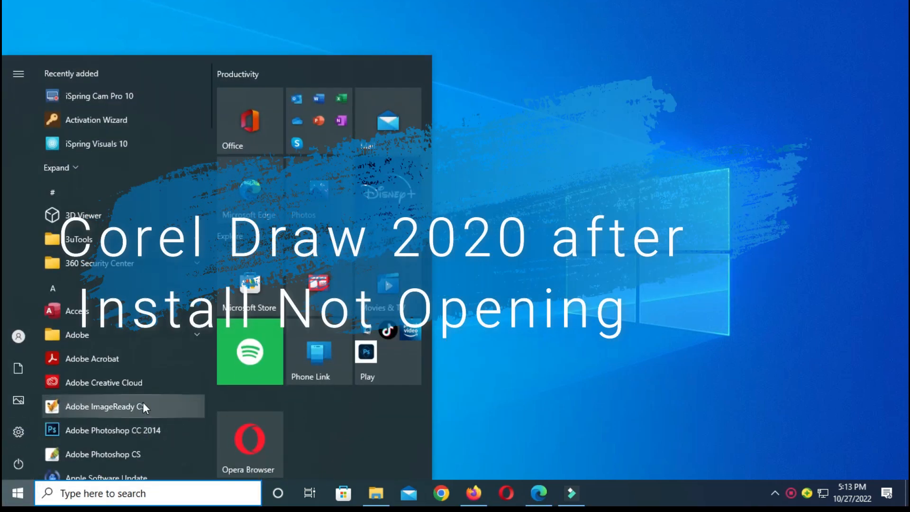
pyautogui.scroll(-3)
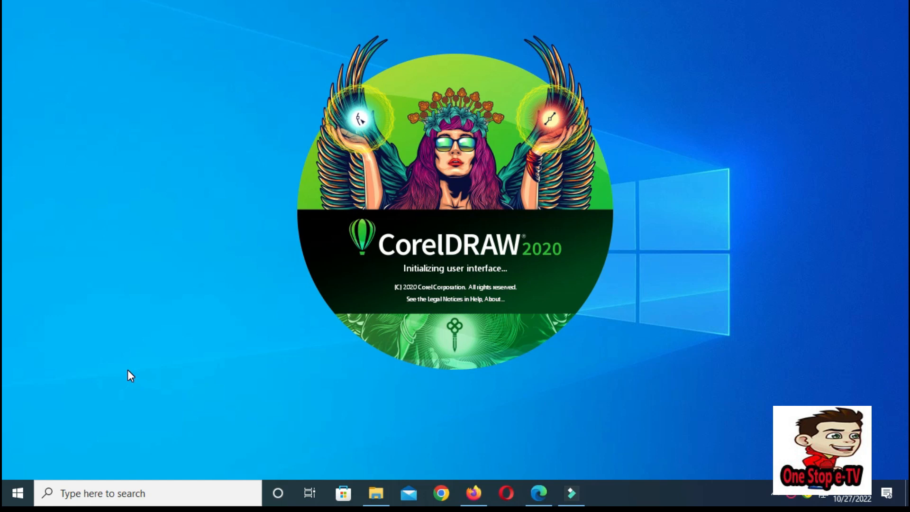
pyautogui.moveTo(146, 370)
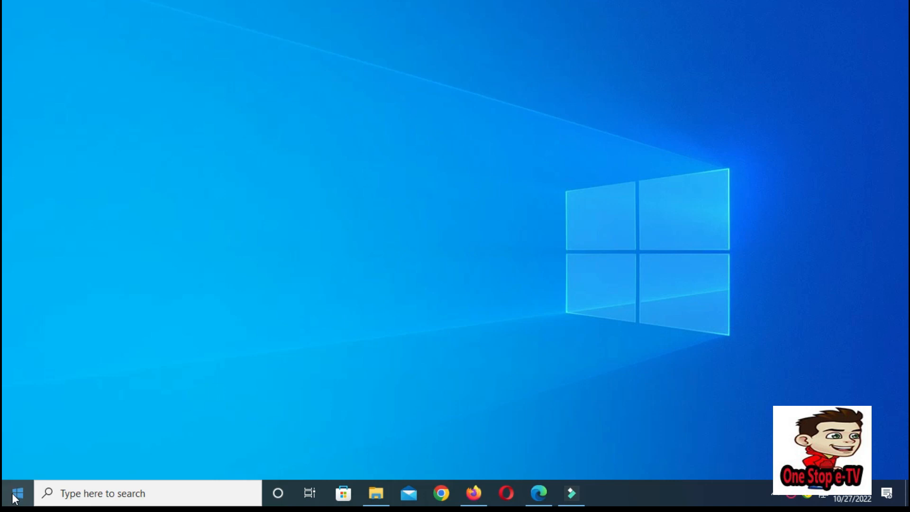
pyautogui.click(12, 493)
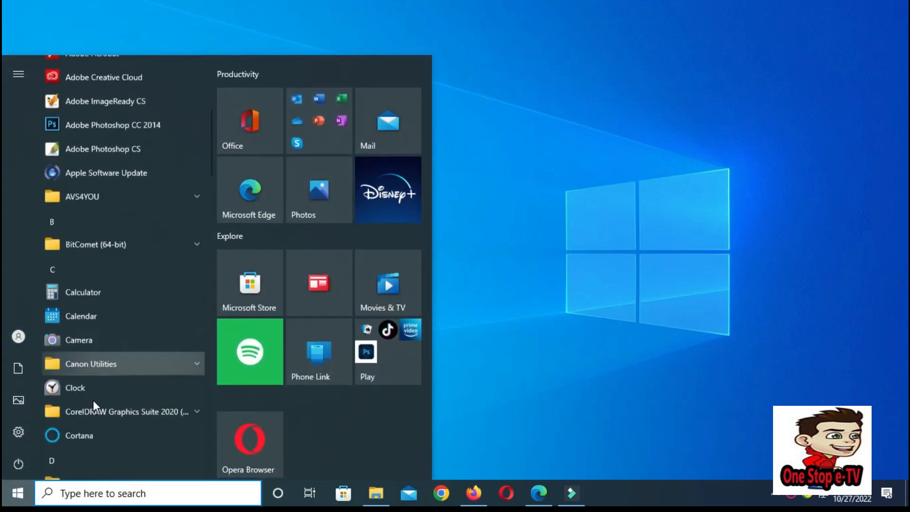
pyautogui.click(122, 410)
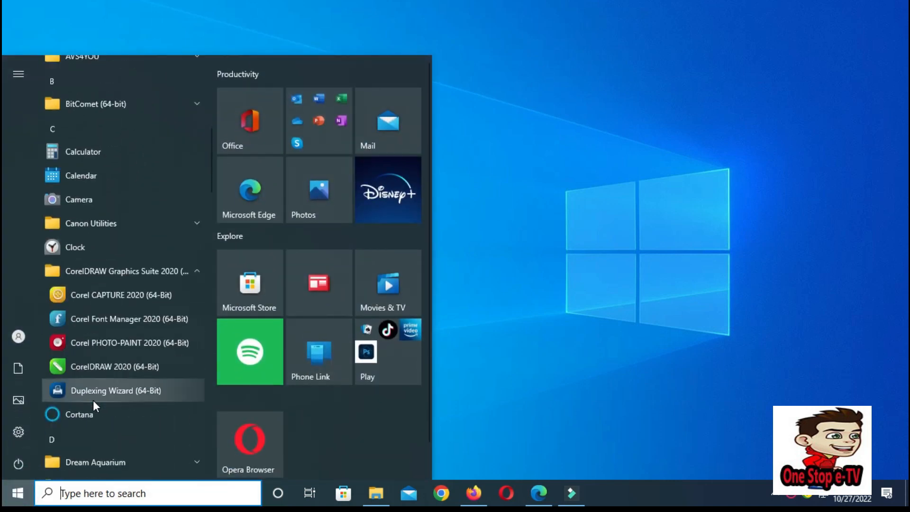
pyautogui.click(112, 366)
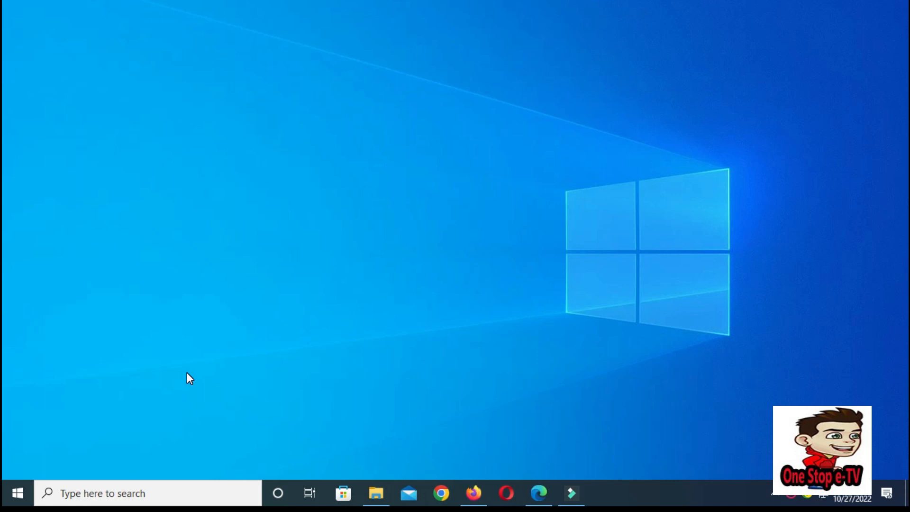
pyautogui.click(17, 493)
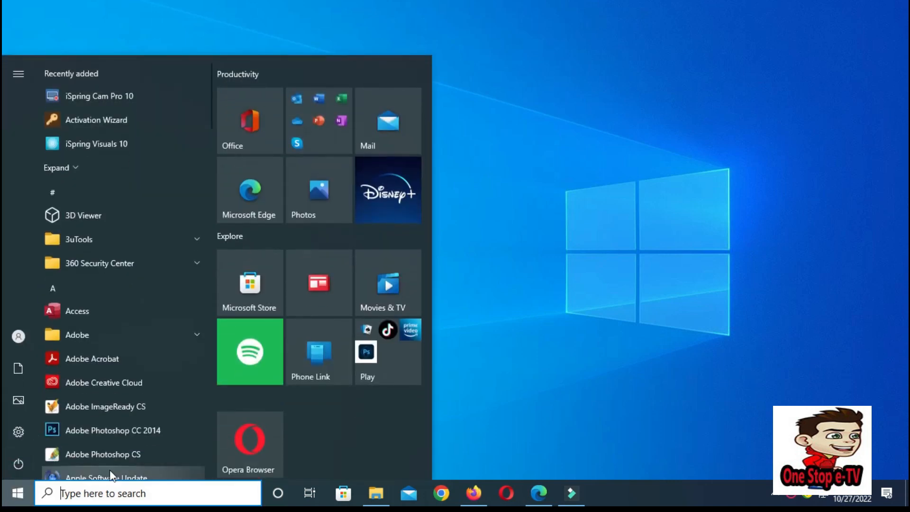
pyautogui.moveTo(494, 425)
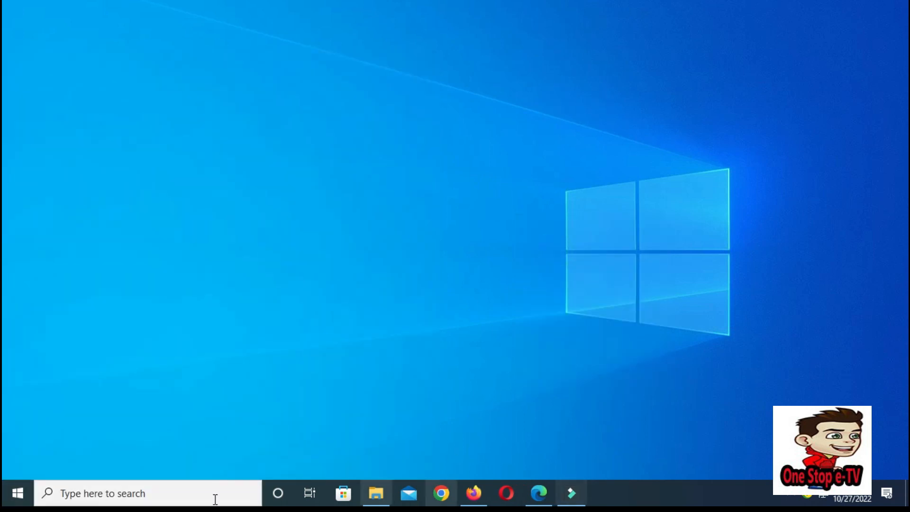
pyautogui.moveTo(16, 493)
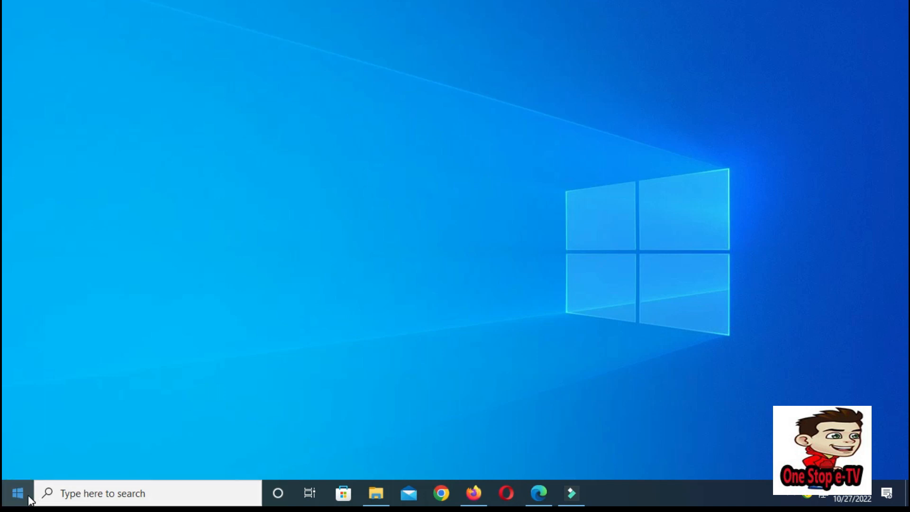
# Step: Start the Registry Editor through the Run dialog with REGEDIT
pyautogui.rightClick(17, 492)
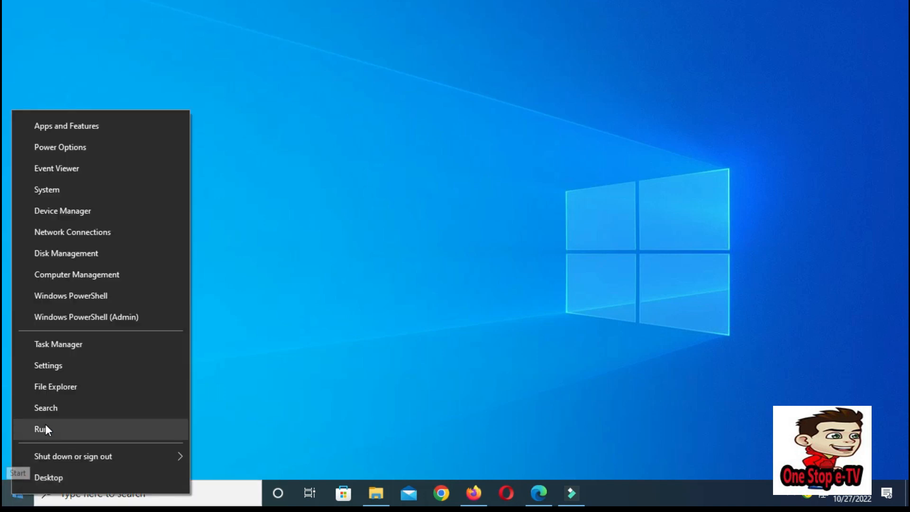
pyautogui.click(41, 429)
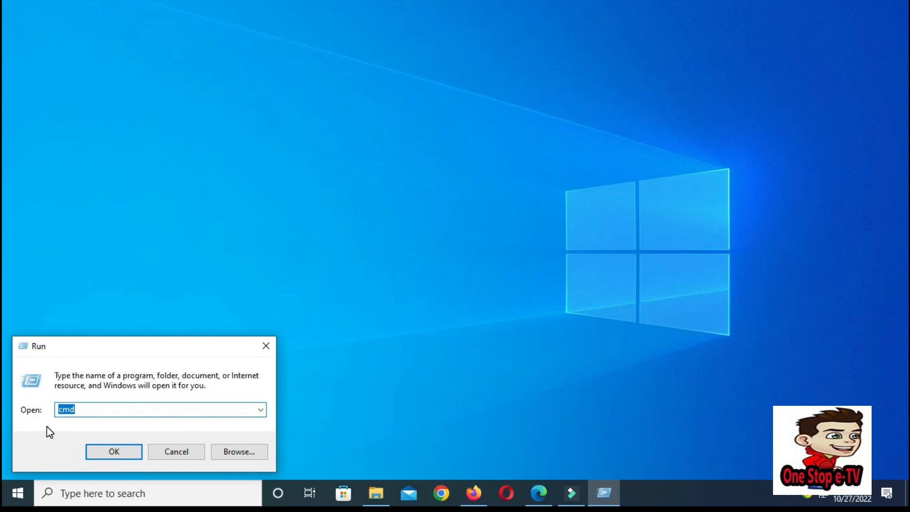
pyautogui.write('REGEDIT')
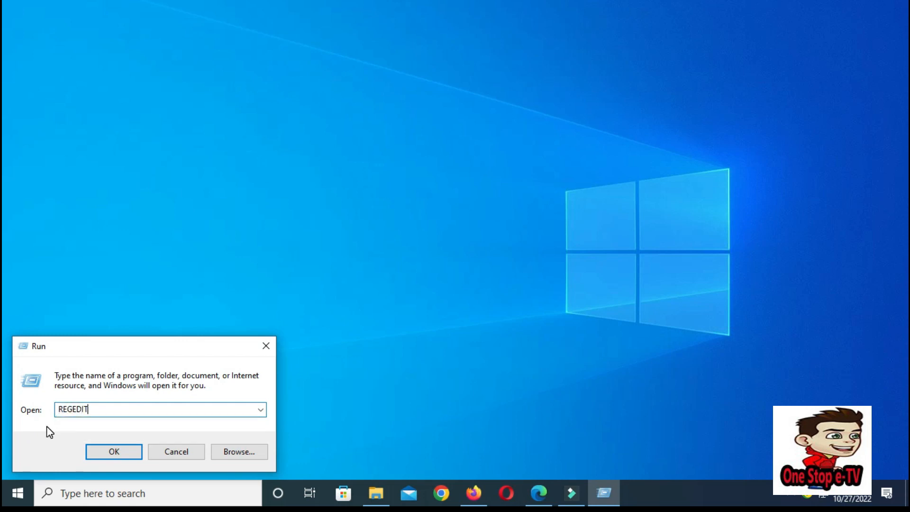
pyautogui.click(113, 451)
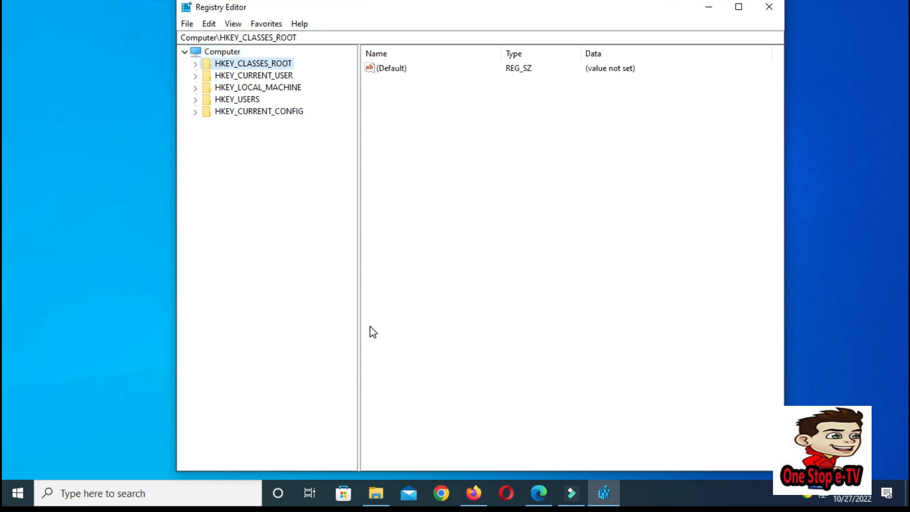
# Step: Navigate to HKEY_LOCAL_MACHINE\SOFTWARE\Corel\CorelDRAW\22.0\IPM_CDGS and show its values
pyautogui.click(257, 87)
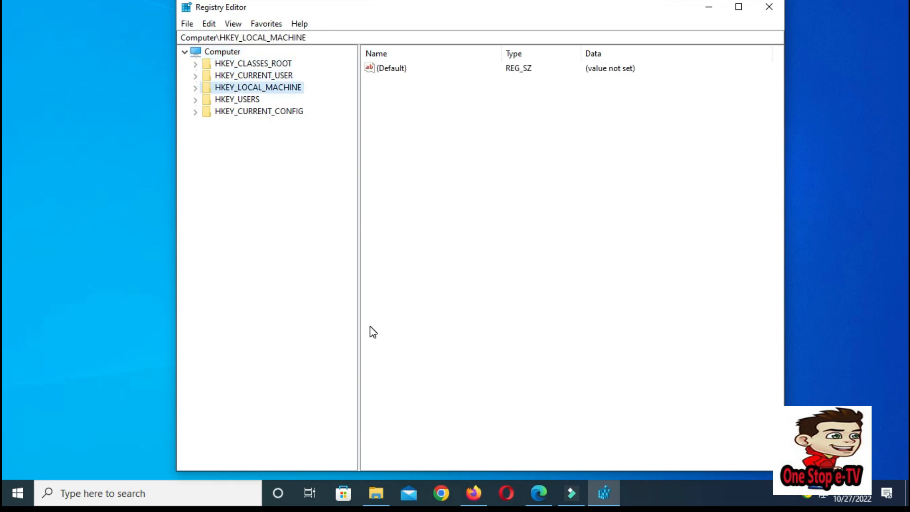
pyautogui.click(196, 88)
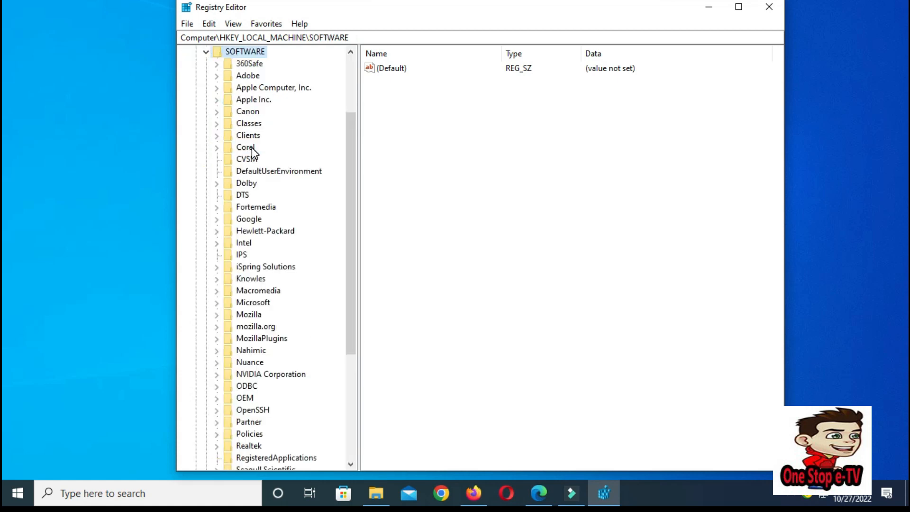
pyautogui.moveTo(236, 216)
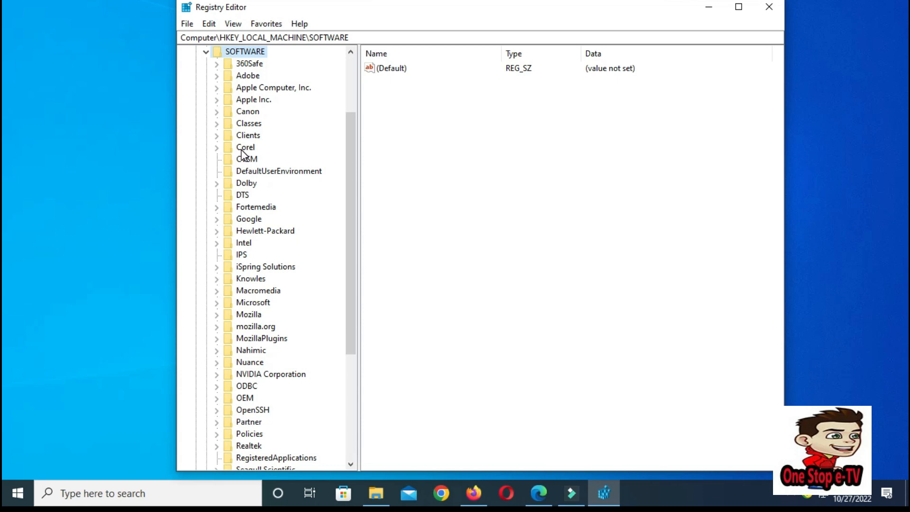
pyautogui.click(245, 147)
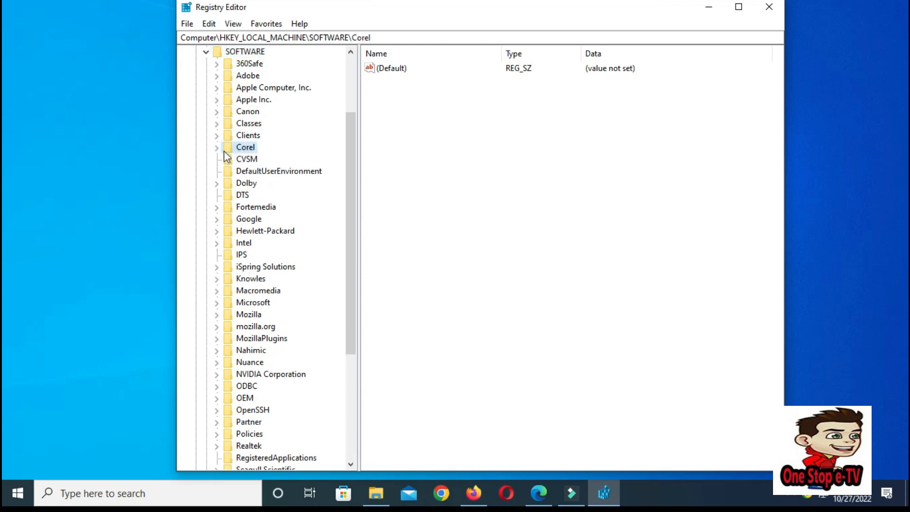
pyautogui.moveTo(225, 154)
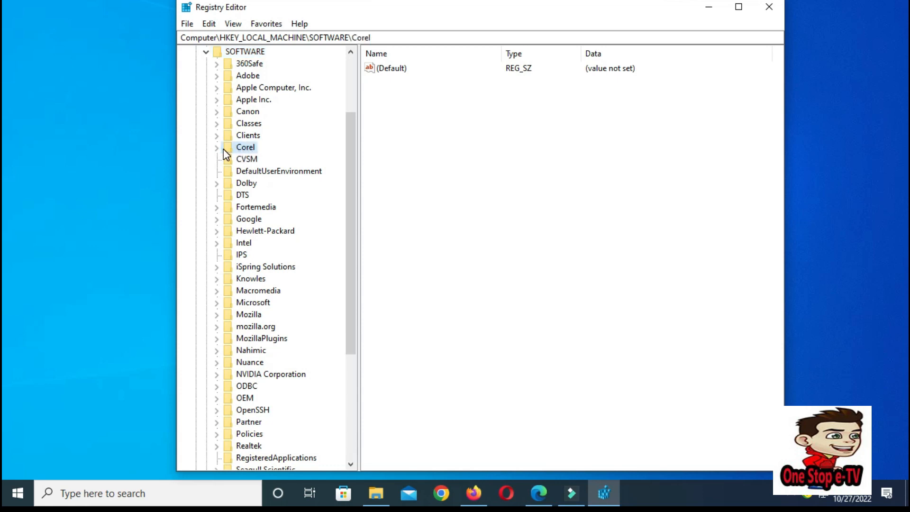
pyautogui.click(216, 147)
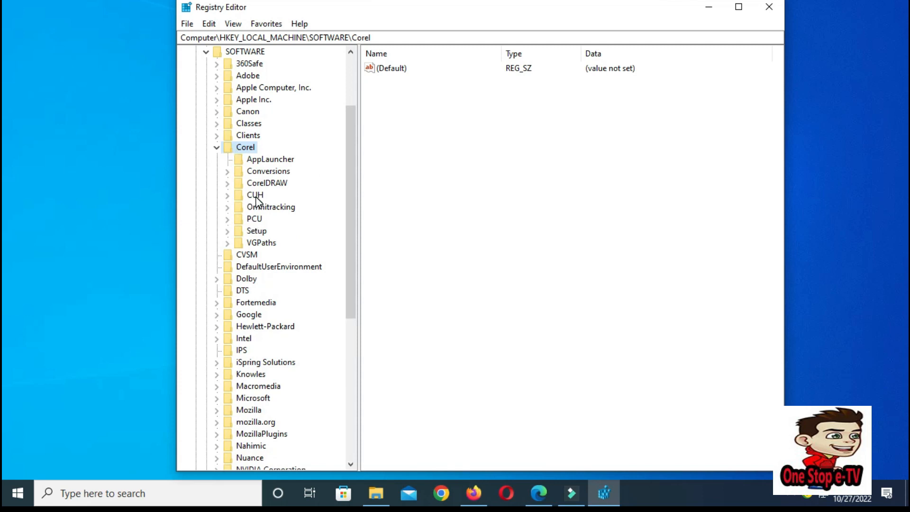
pyautogui.click(266, 183)
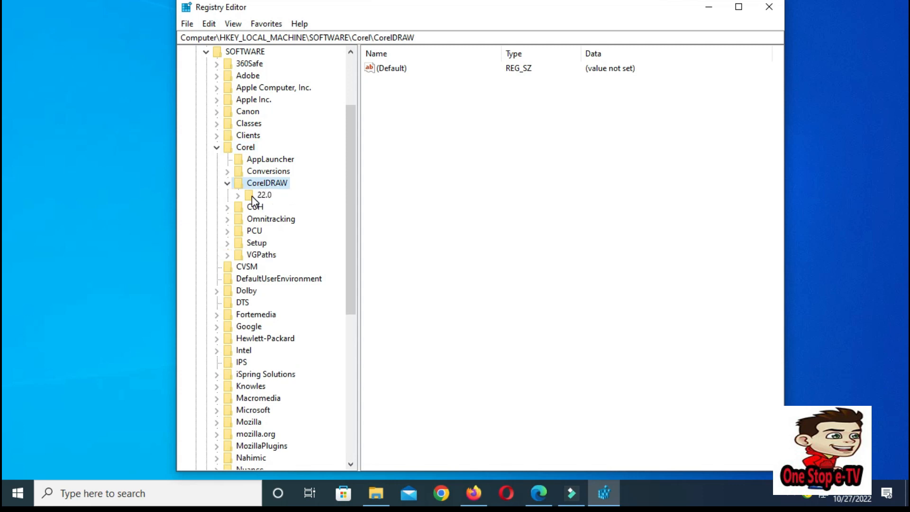
pyautogui.click(237, 195)
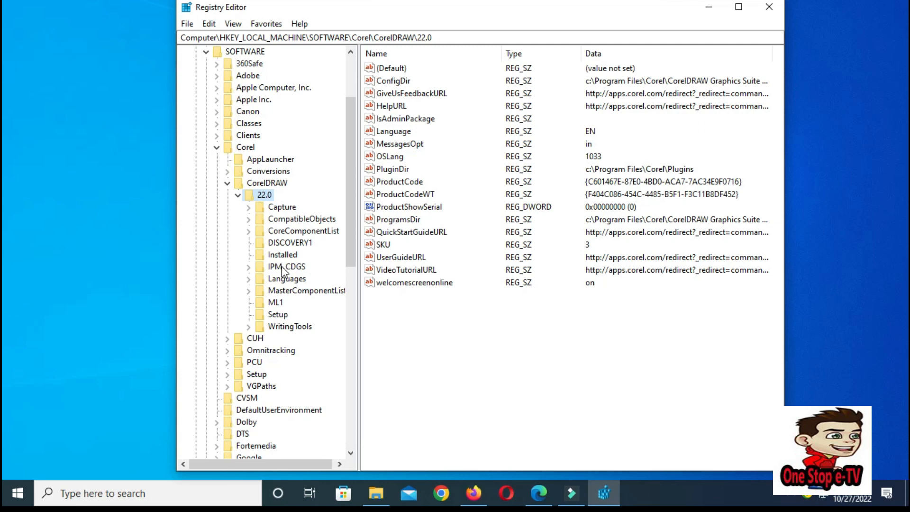
pyautogui.click(286, 266)
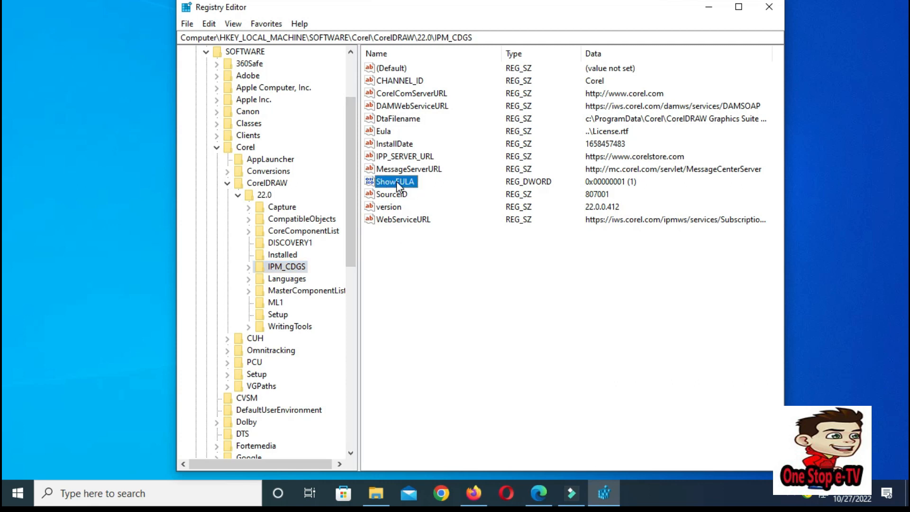
# Step: Modify the ShowEULA value data from 1 to 0 and save it
pyautogui.rightClick(394, 181)
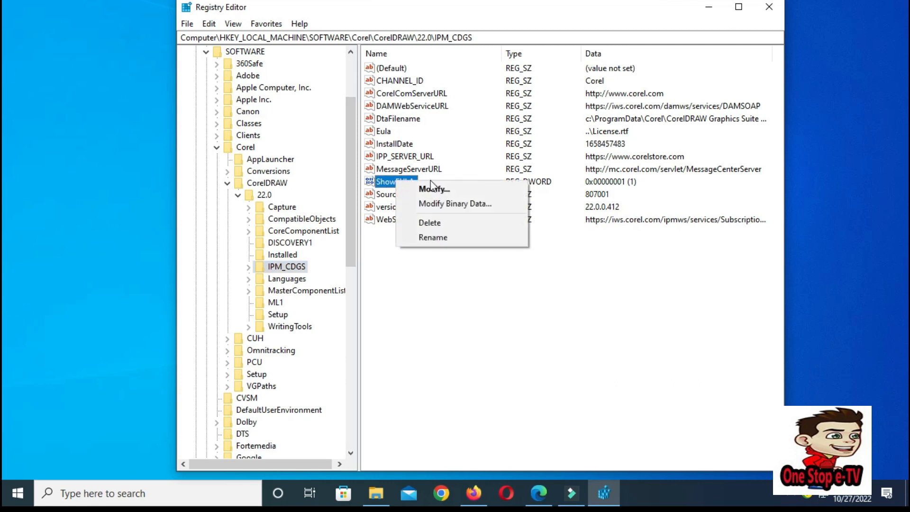
pyautogui.moveTo(433, 188)
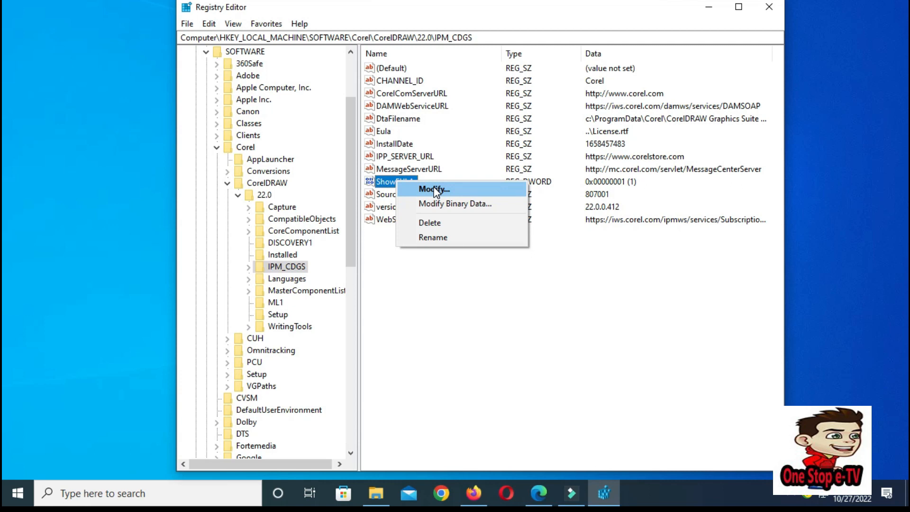
pyautogui.click(433, 188)
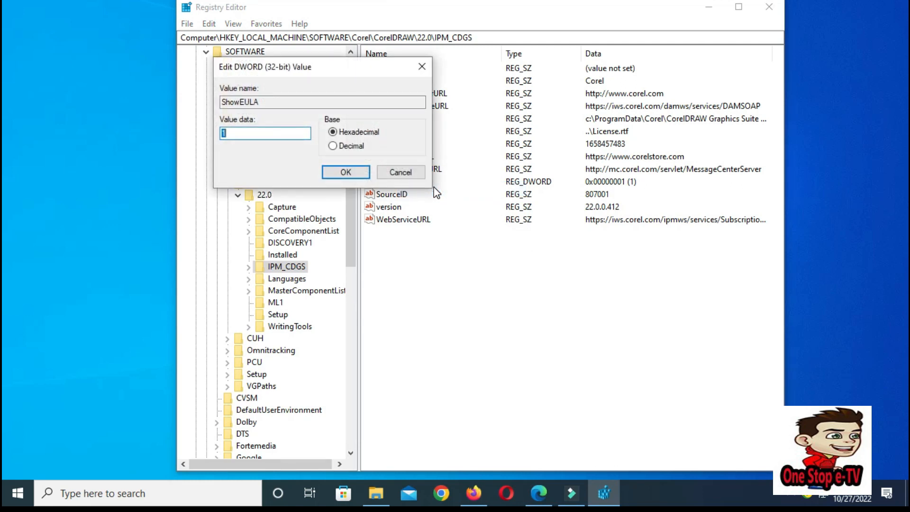
pyautogui.write('0')
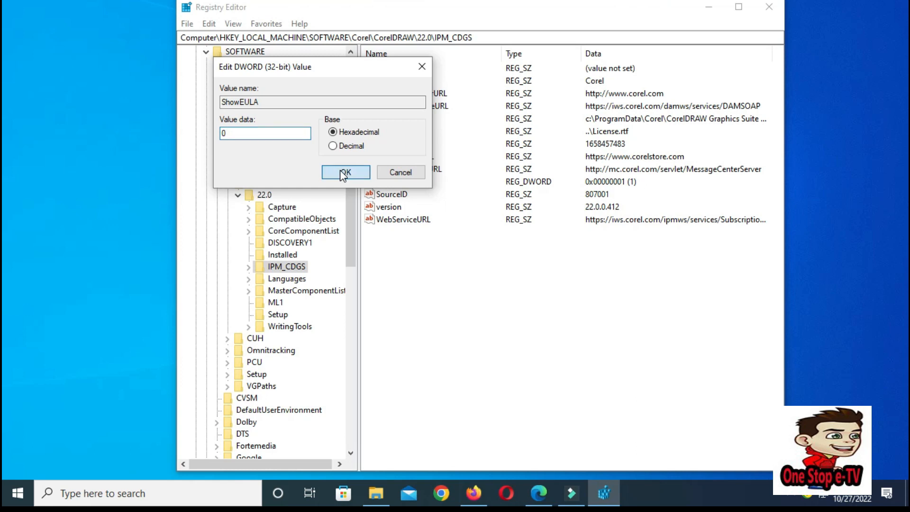
pyautogui.click(345, 173)
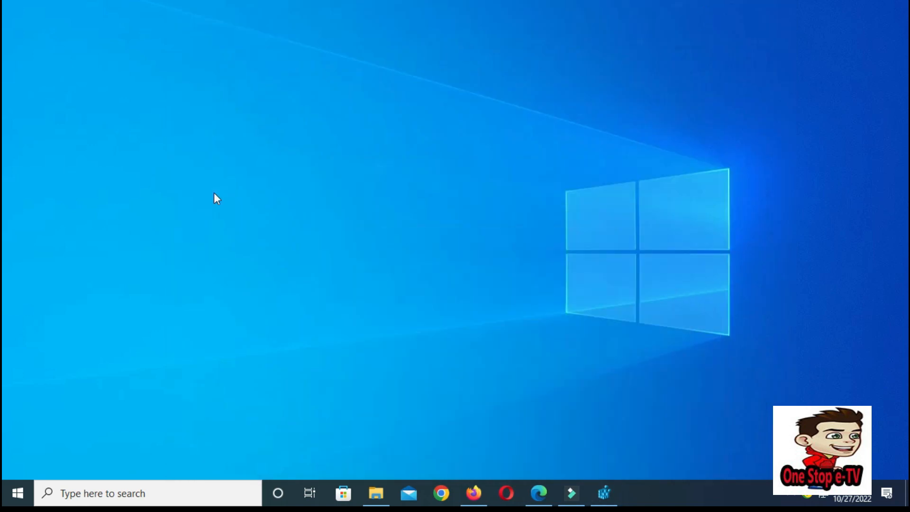
pyautogui.moveTo(12, 493)
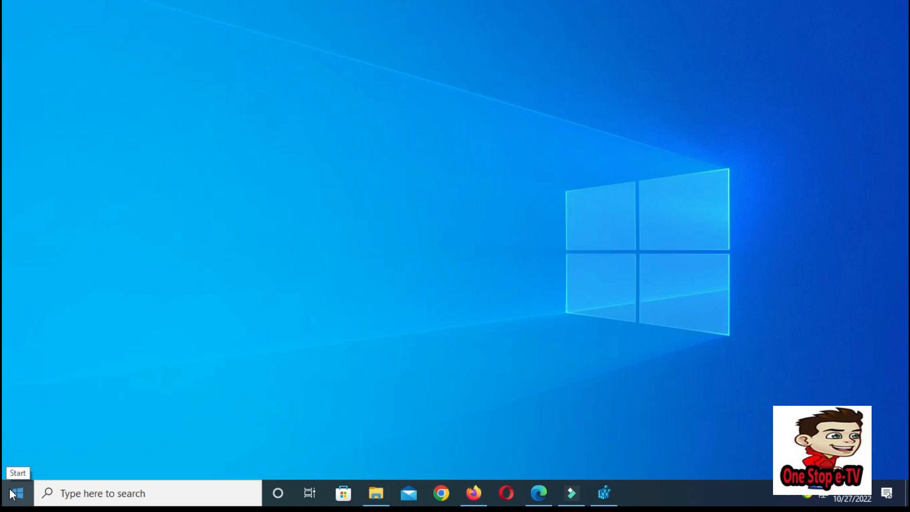
# Step: Launch CorelDRAW 2020 from the Start menu's CorelDRAW Graphics Suite 2020 group
pyautogui.click(11, 493)
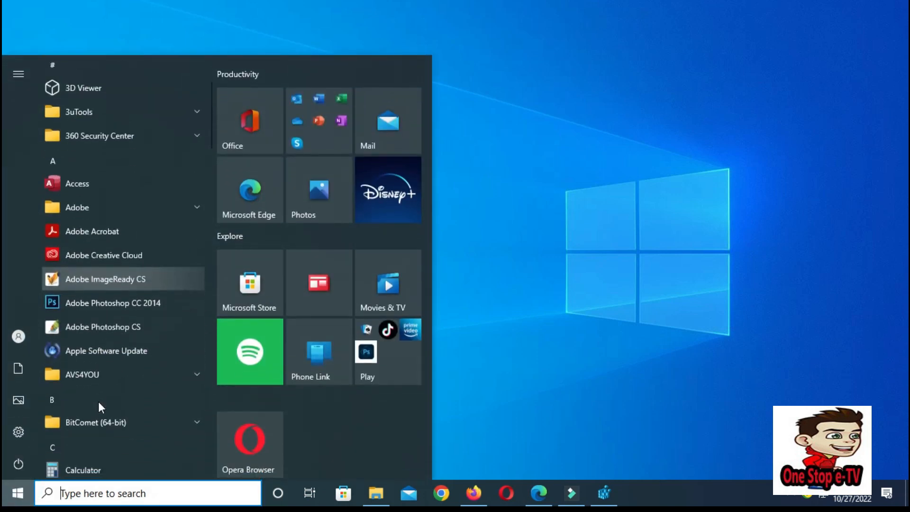
pyautogui.scroll(-3)
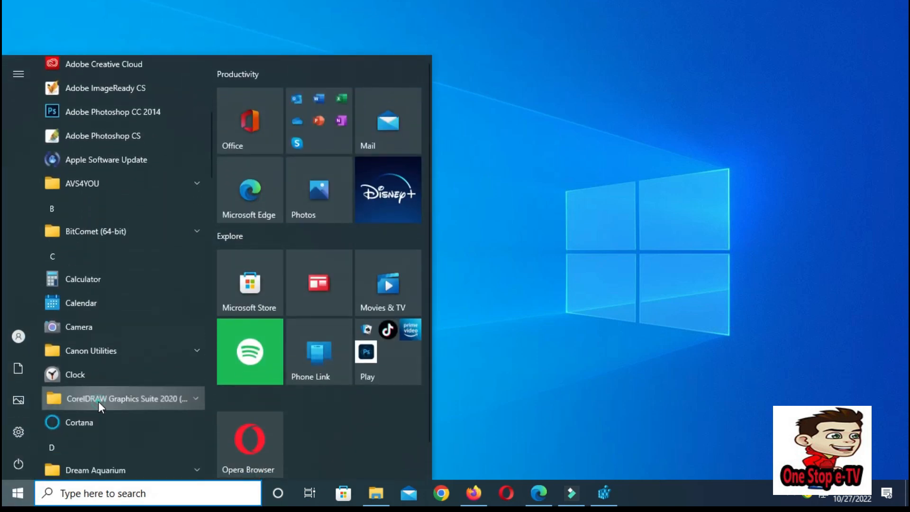
pyautogui.click(122, 398)
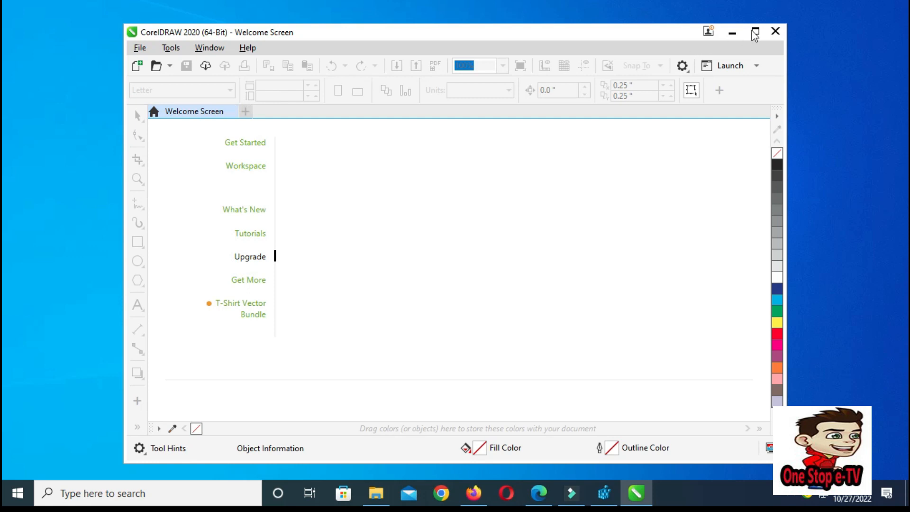
# Step: Create a new blank Letter-size document Untitled-1 with the default settings
pyautogui.click(139, 48)
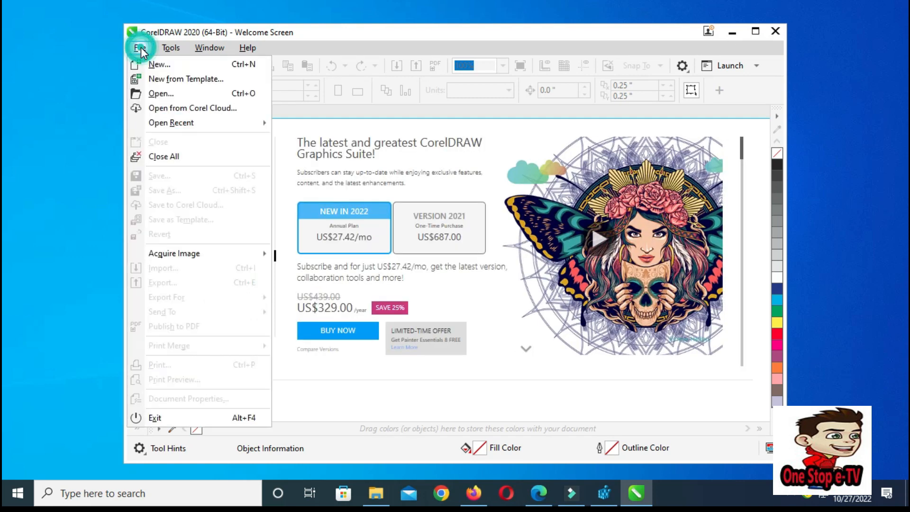
pyautogui.click(160, 64)
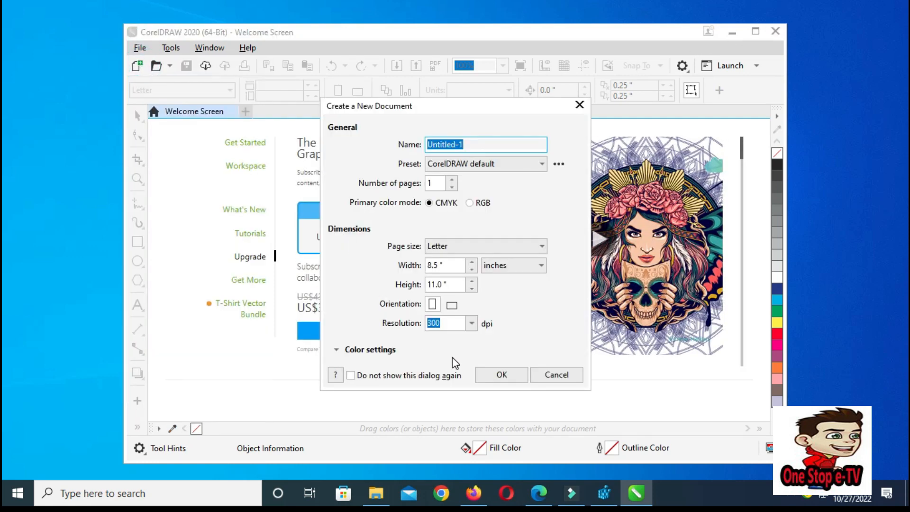
pyautogui.click(501, 374)
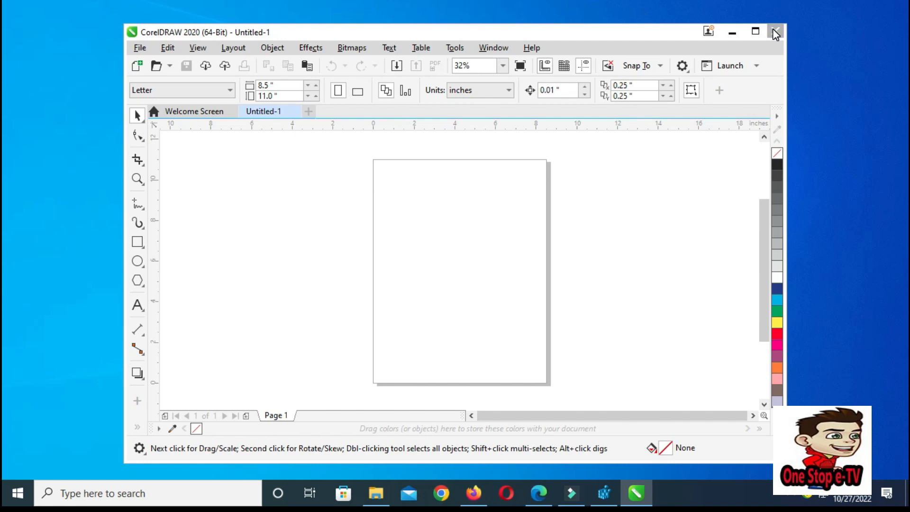
# Step: Close CorelDRAW, relaunch it to the Welcome Screen without a licence prompt, then close it again
pyautogui.click(775, 32)
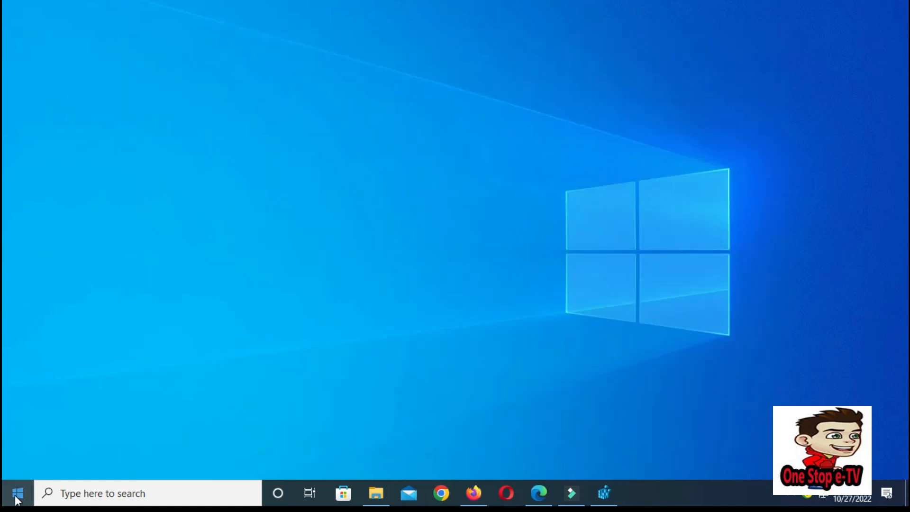
pyautogui.click(11, 495)
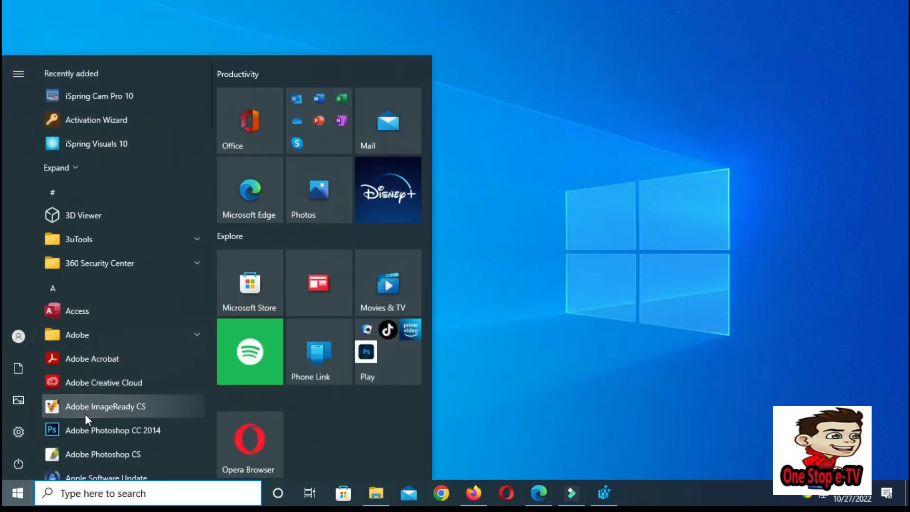
pyautogui.scroll(-3)
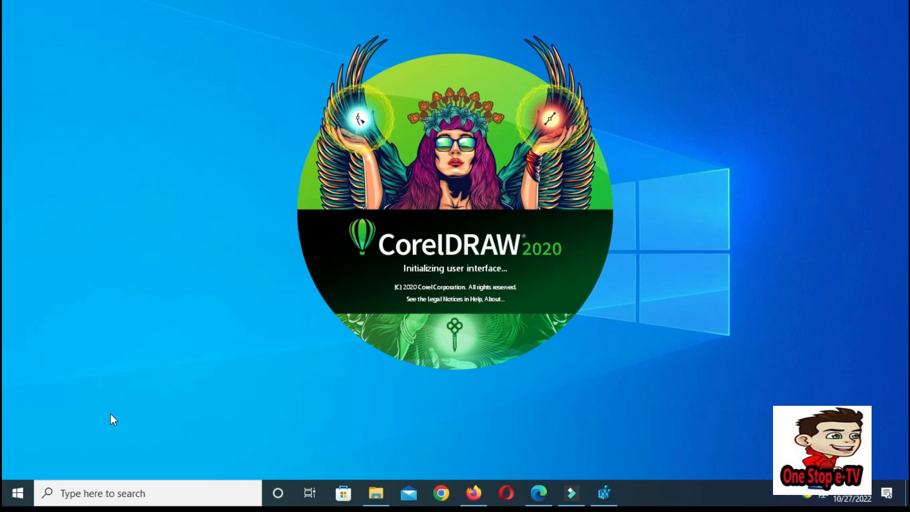
pyautogui.moveTo(208, 388)
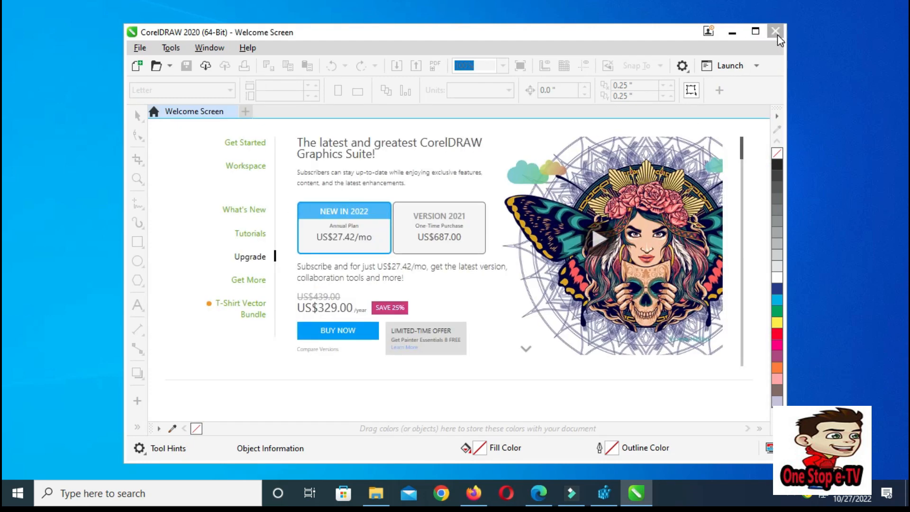
pyautogui.click(776, 32)
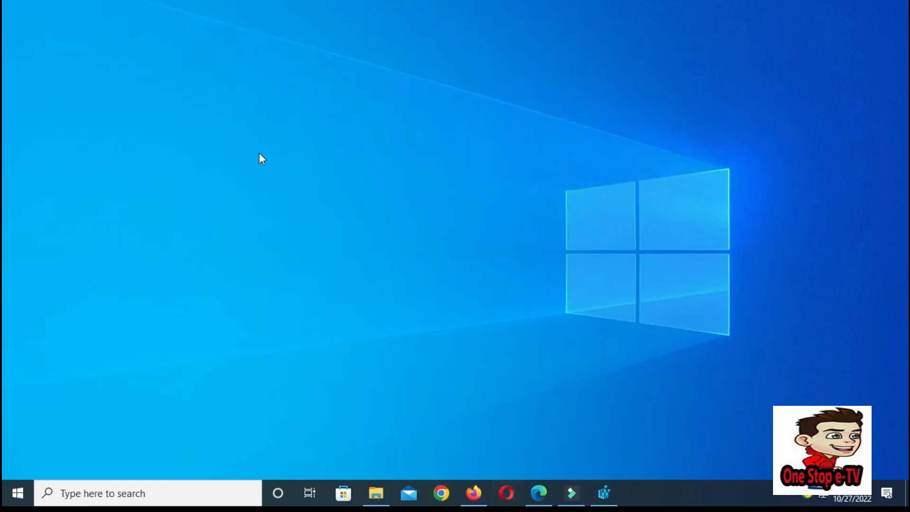
pyautogui.moveTo(604, 493)
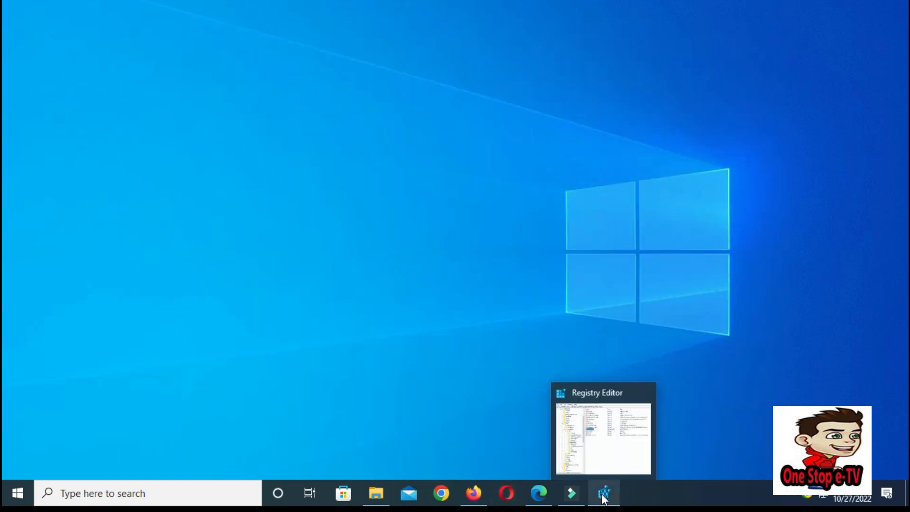